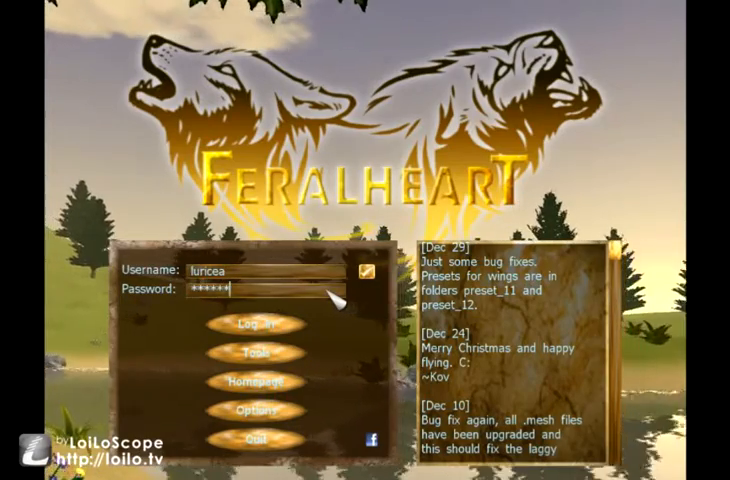
Attempt a FeralHeart login, which fails before the firewall is opened
left_click(258, 324)
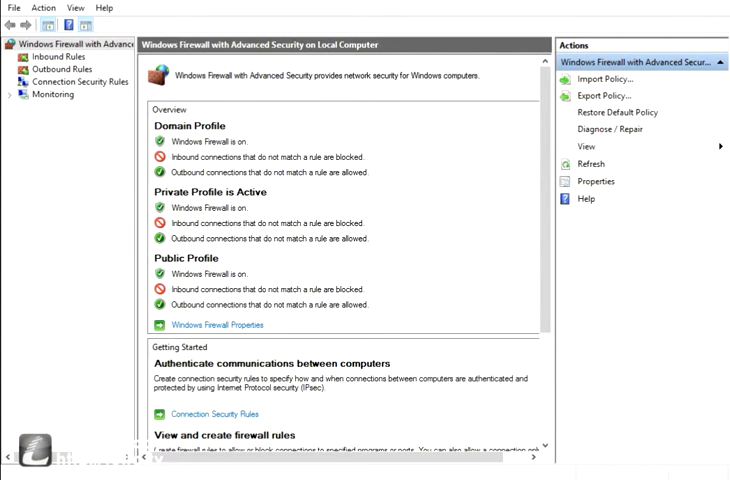
Start a program-based inbound rule from the Inbound Rules list, then cancel the wizard
left_click(48, 56)
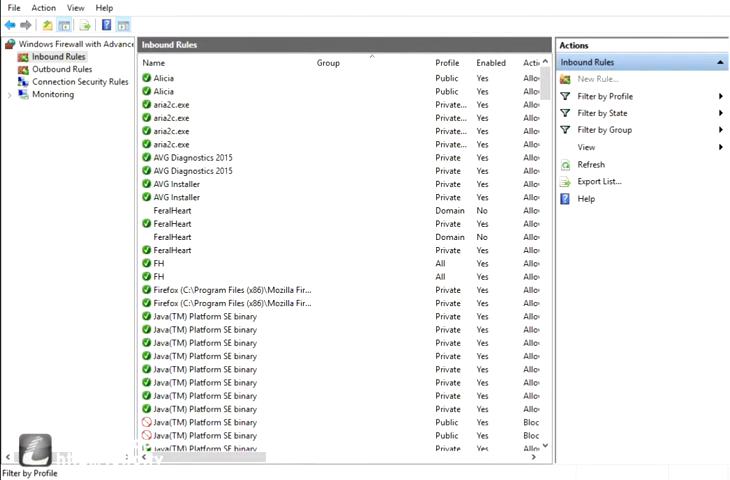
left_click(596, 80)
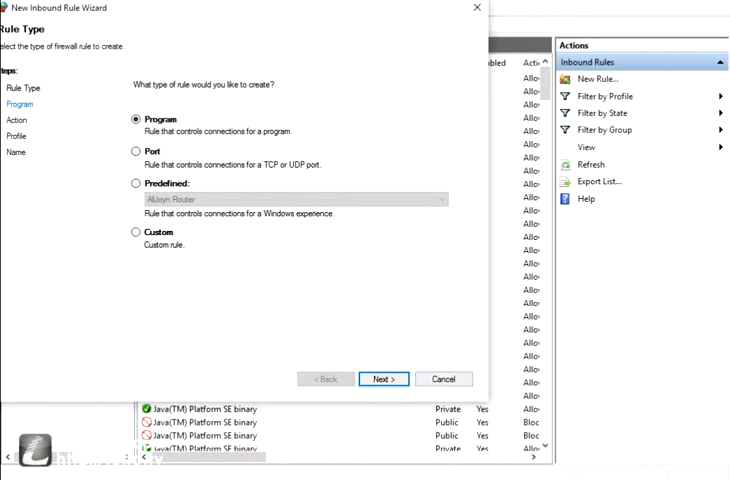
left_click(384, 380)
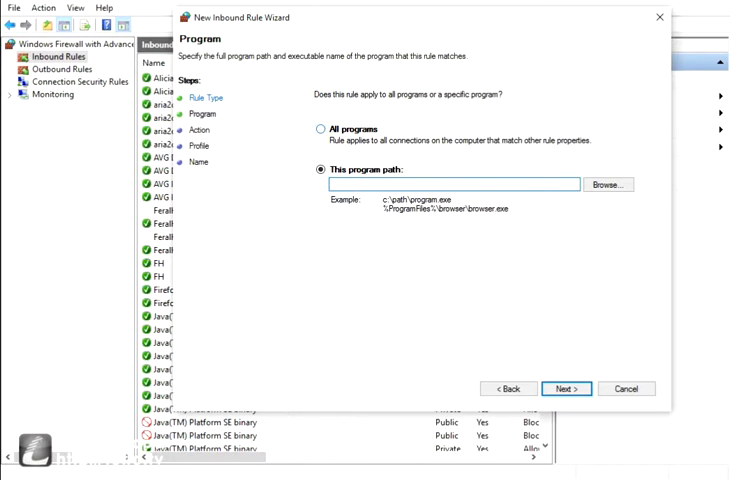
left_click(456, 184)
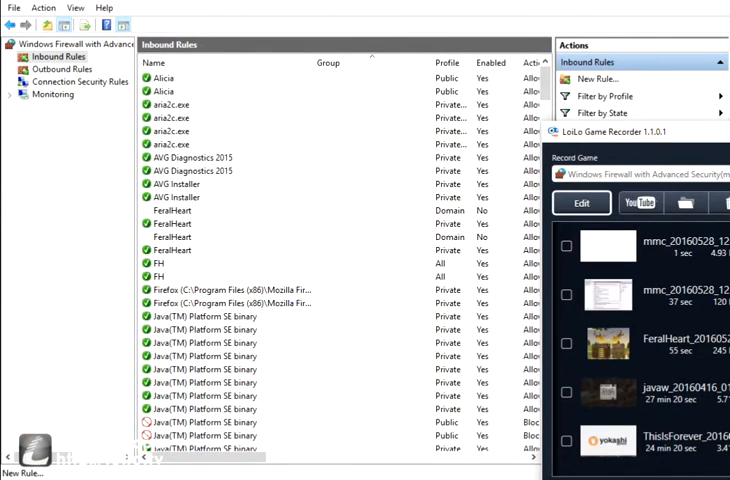
Create an inbound program rule for C:\FeralHeart\FeralHeart.exe allowing connections on Domain, Private and Public
left_click(596, 80)
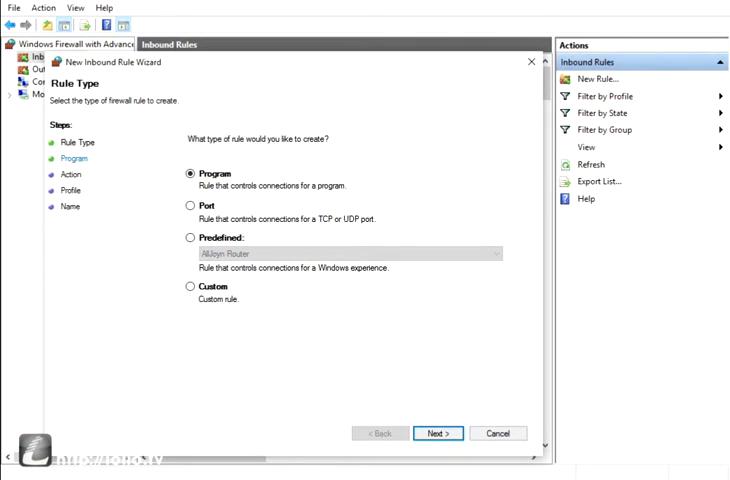
left_click(438, 432)
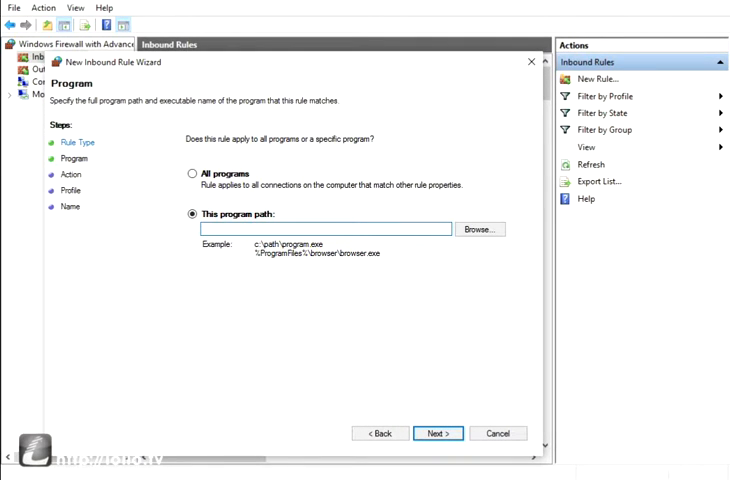
type("C:\\FeralHeart\\FeralHeart.exe")
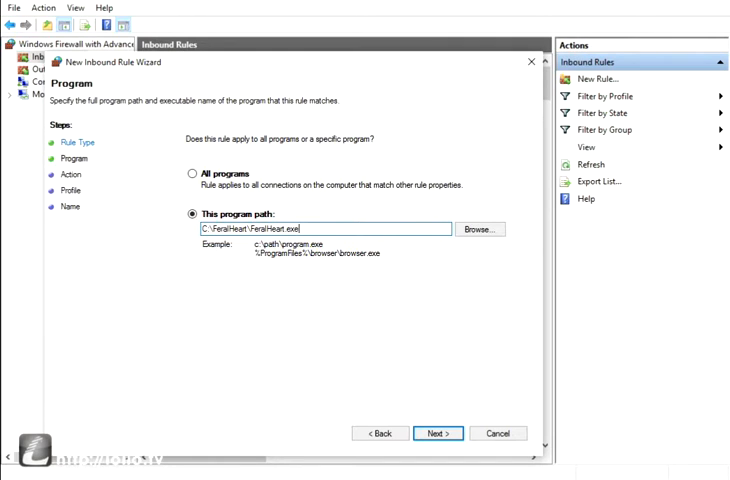
type("\"")
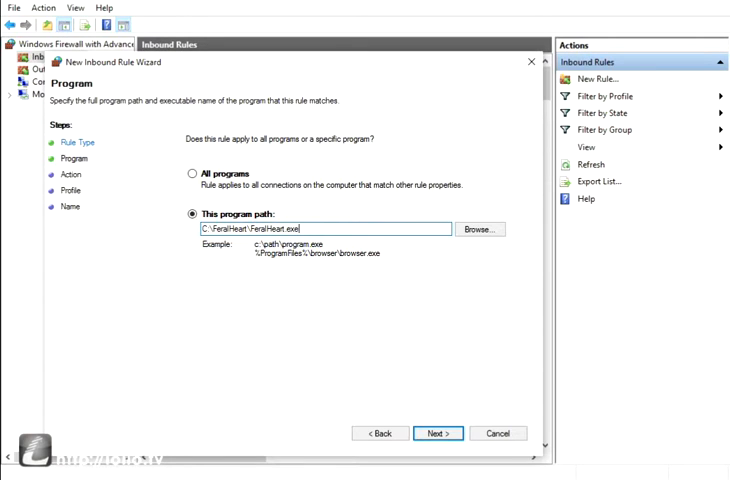
left_click(438, 432)
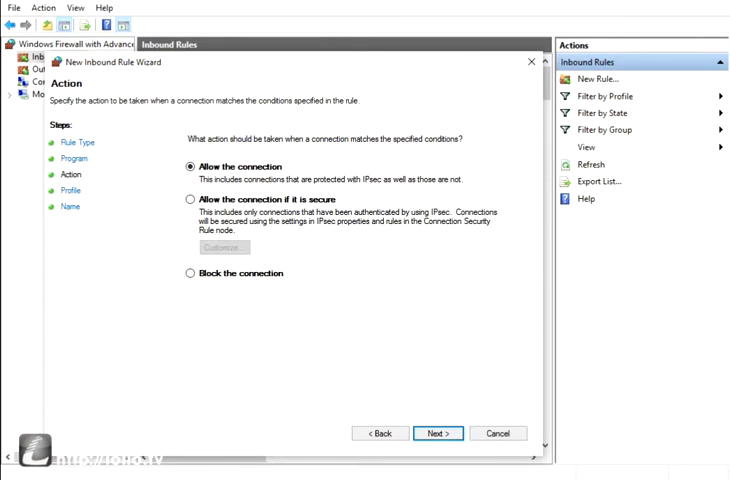
left_click(436, 432)
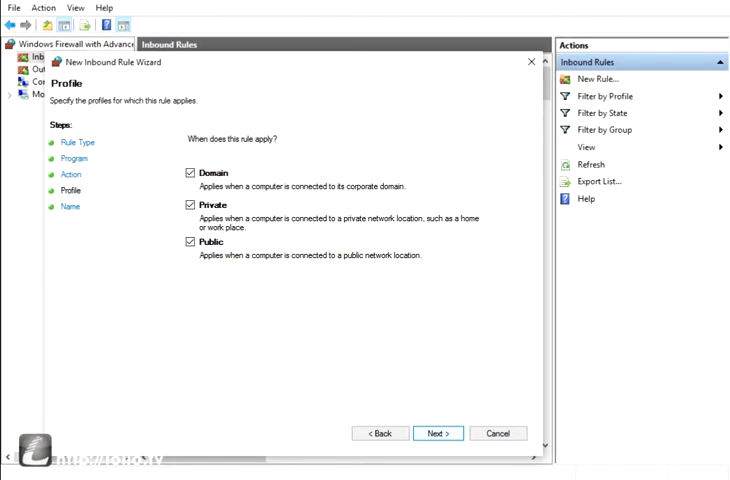
left_click(436, 432)
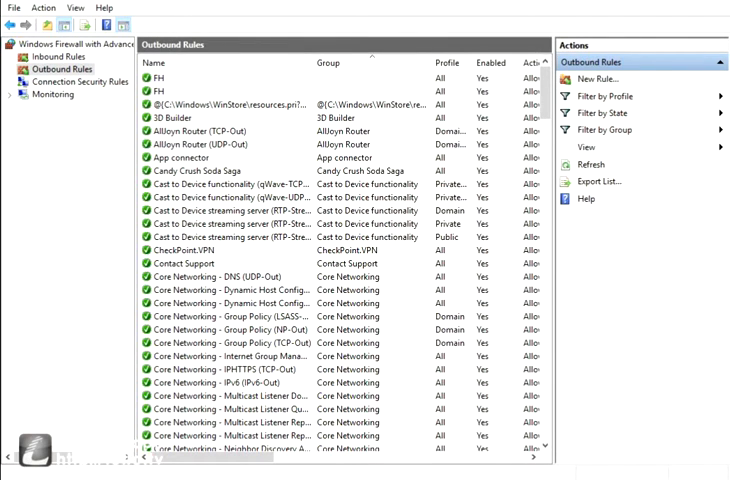
Create an outbound program rule for C:\FeralHeart\FeralHeart.exe set to Allow the connection on all profiles
left_click(596, 80)
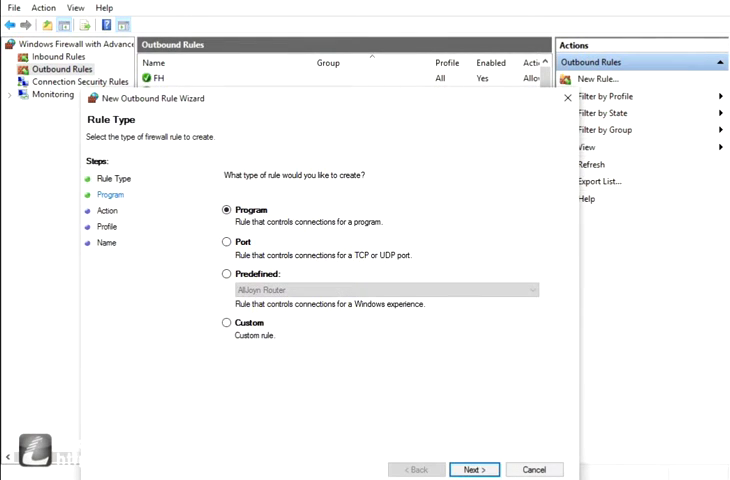
left_click(472, 468)
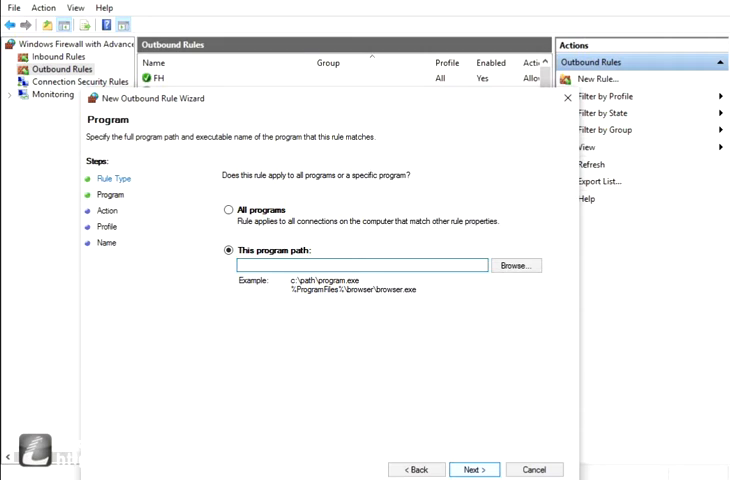
type("C:\\FeralHeart\\FeralHeart.exe")
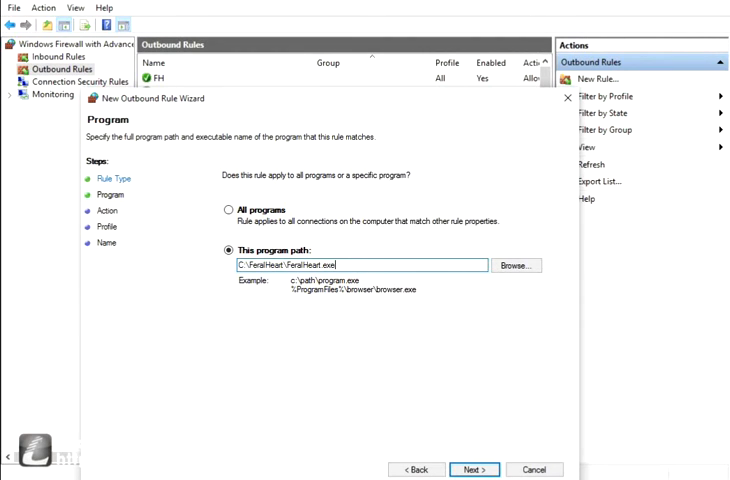
left_click(474, 468)
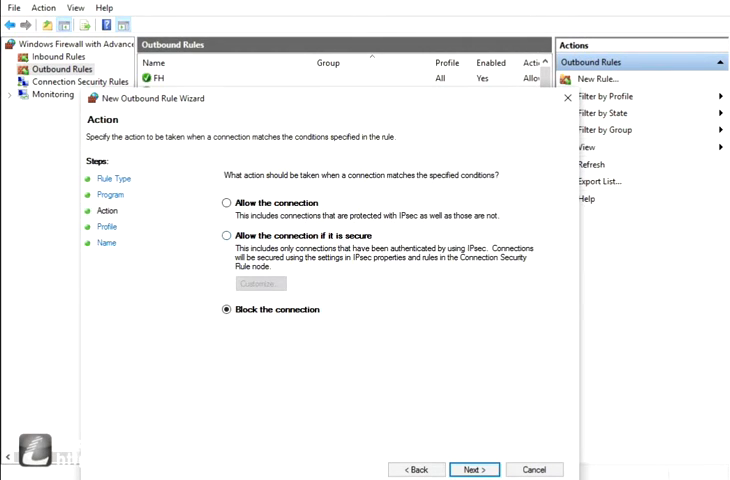
left_click(228, 200)
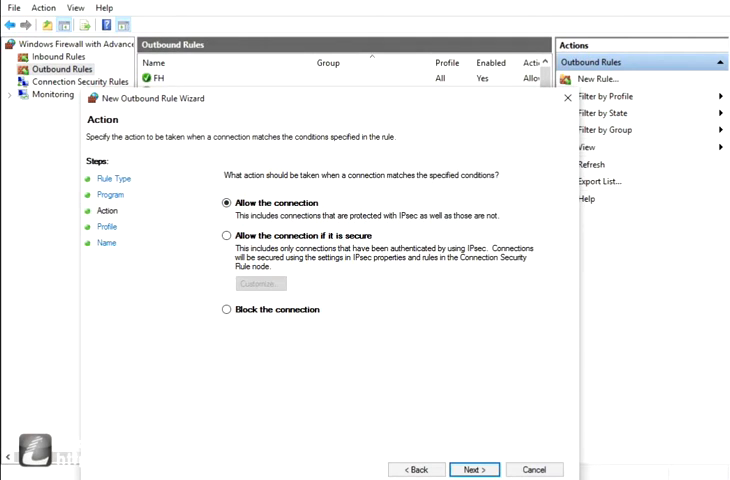
left_click(474, 468)
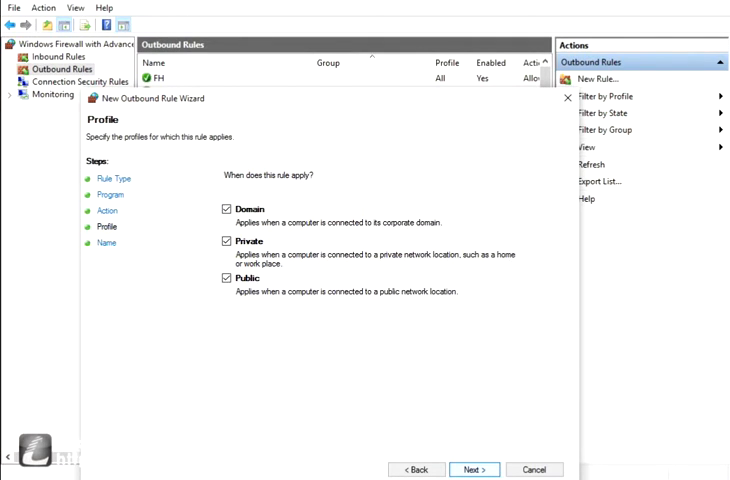
left_click(474, 468)
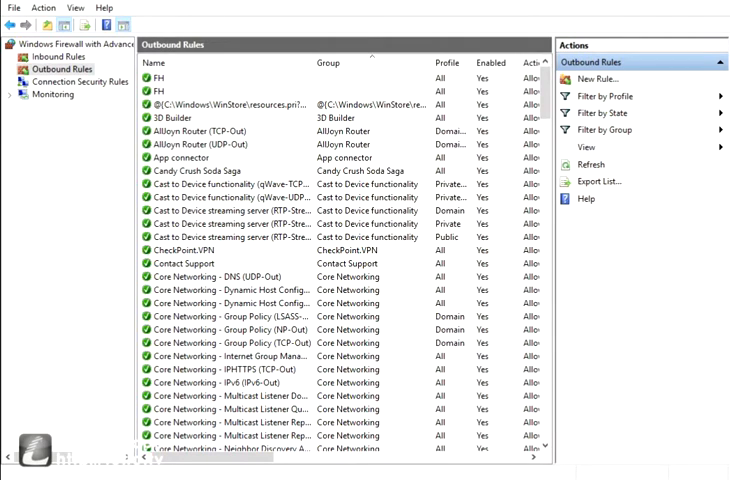
left_click(200, 76)
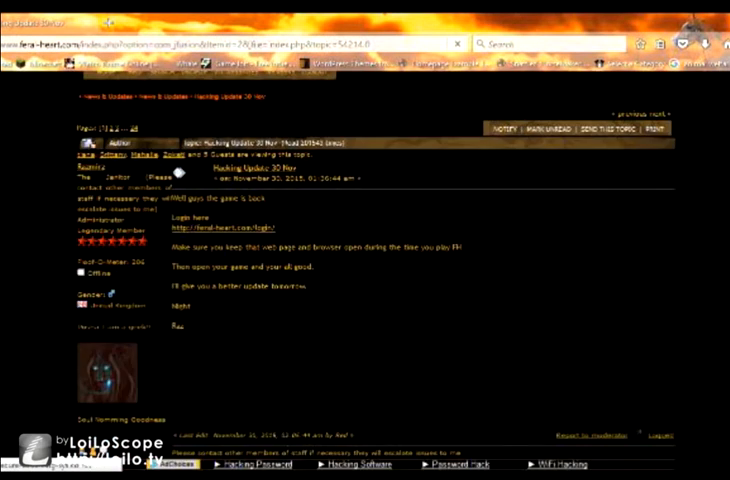
Enter the account password on the FeralHeart website login page and submit the login
scroll("down", 3)
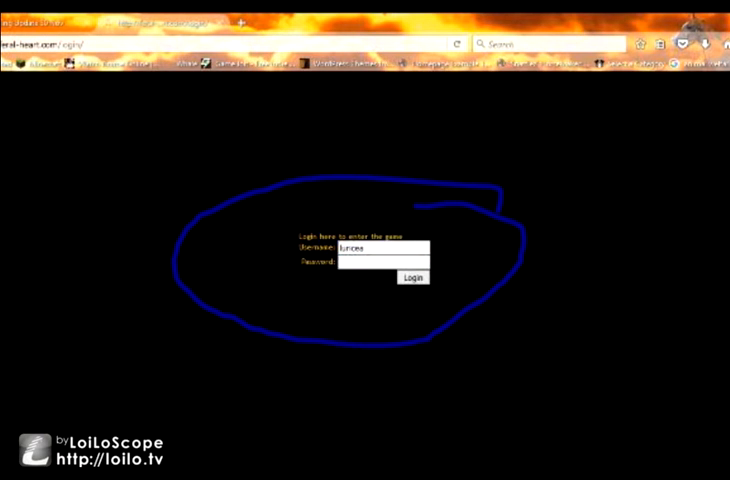
type("password")
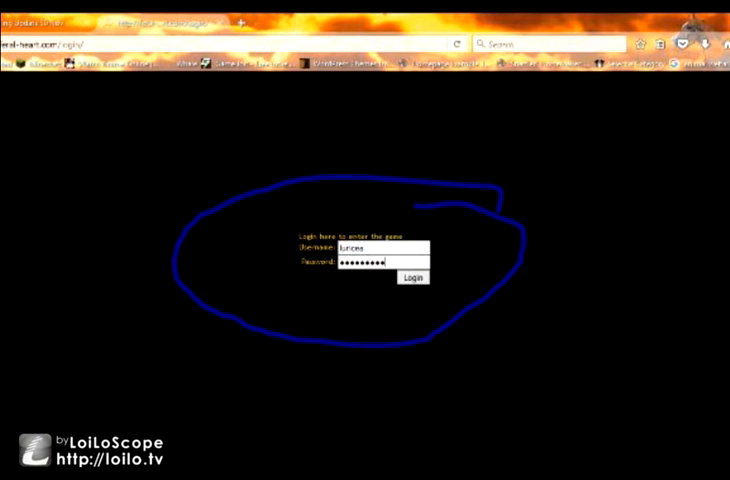
left_click(412, 276)
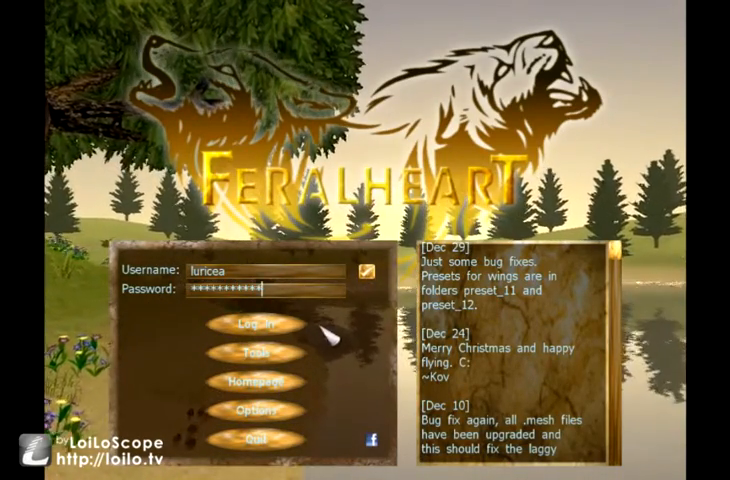
Log in to FeralHeart and cycle right through saved characters to the spotted cheetah
left_click(254, 324)
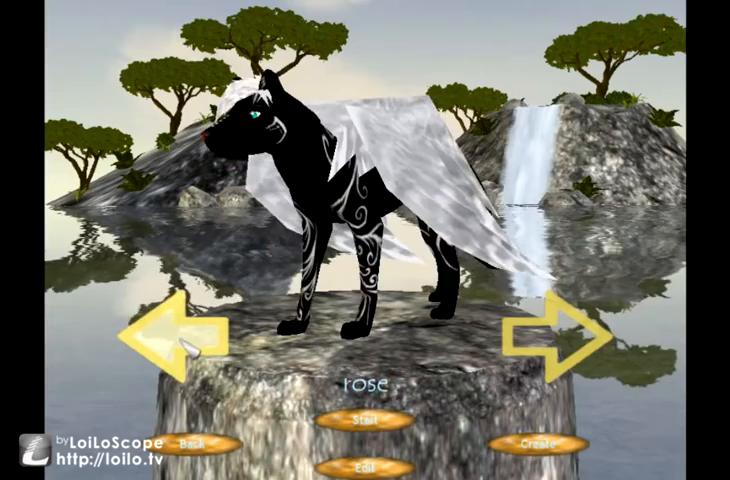
left_click(558, 336)
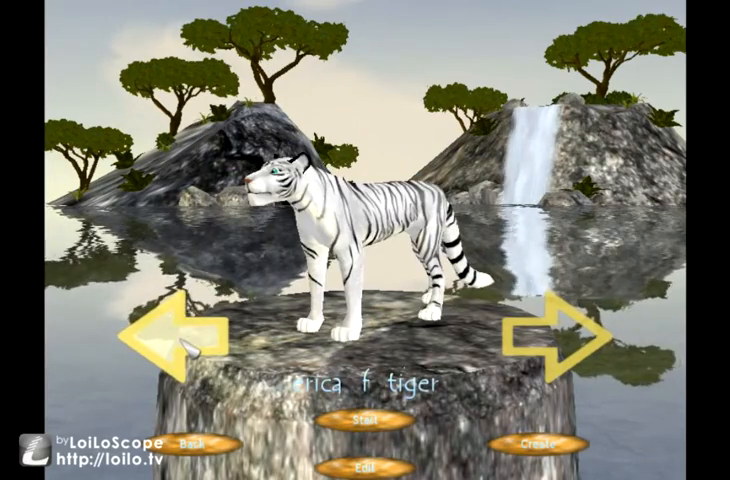
left_click(548, 340)
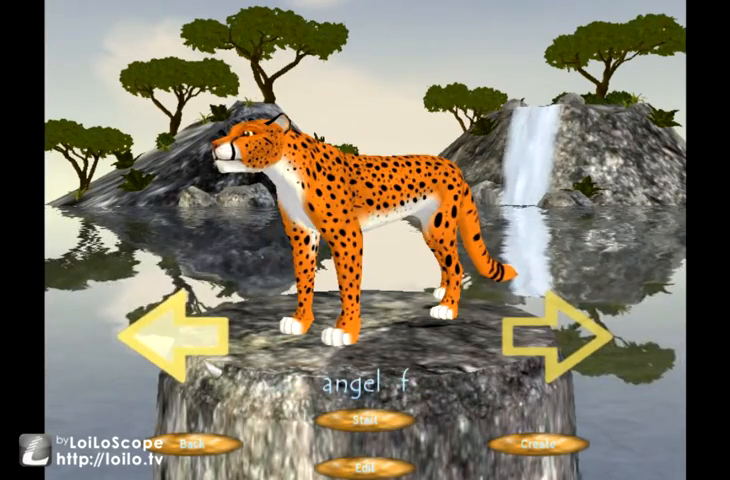